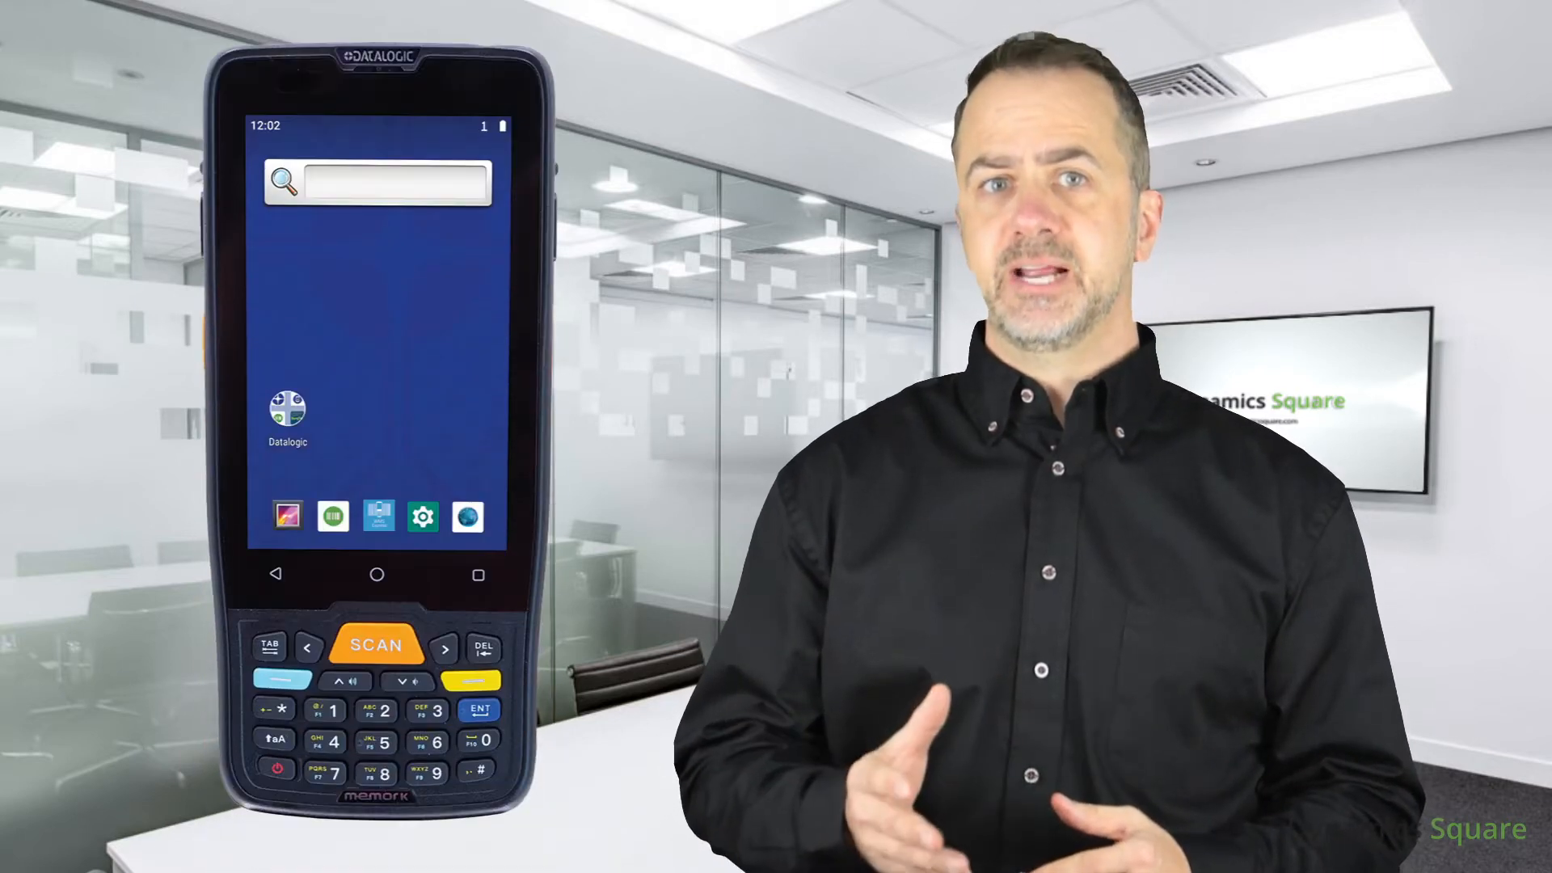
- Launch WMS Express from the scanner home screen to show the Receive, Ship and Basic Count menu
{"action": "left_click", "coordinate": [286, 409]}
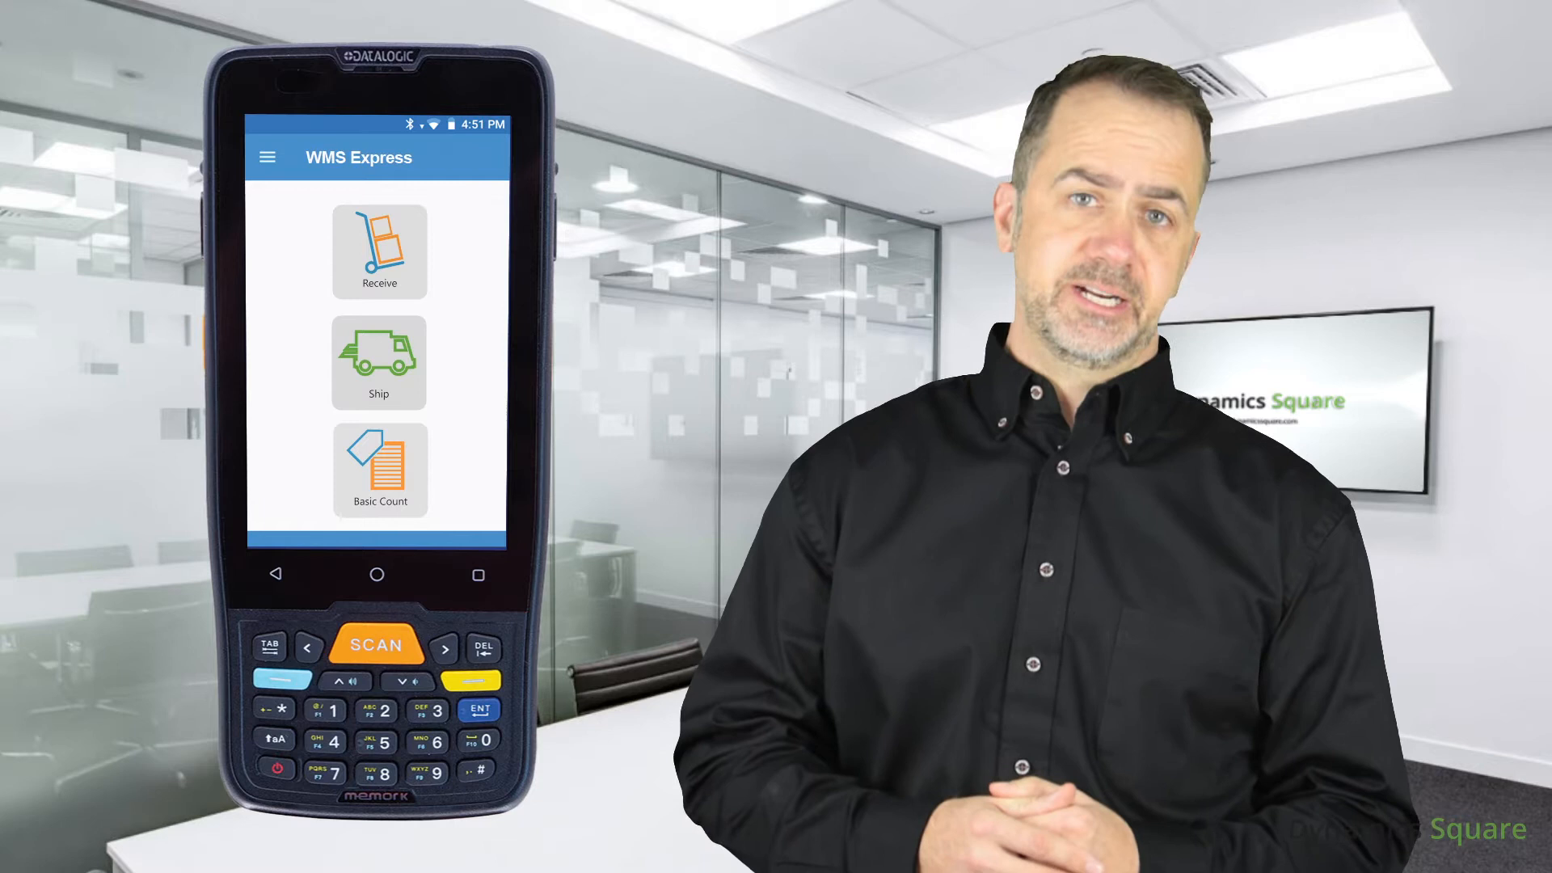
{"action": "left_click", "coordinate": [378, 364]}
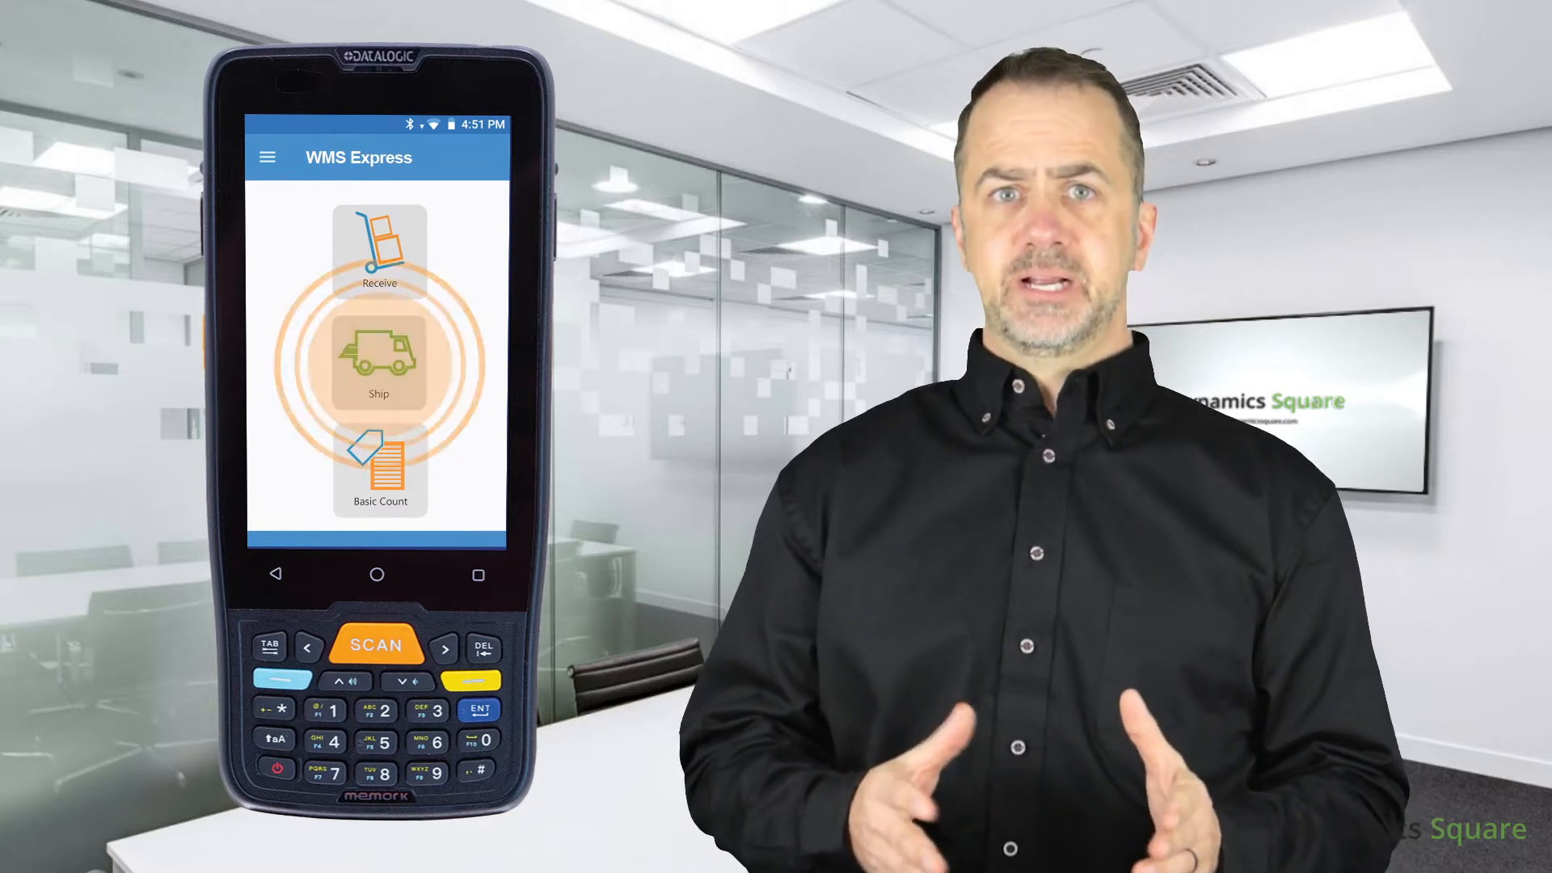